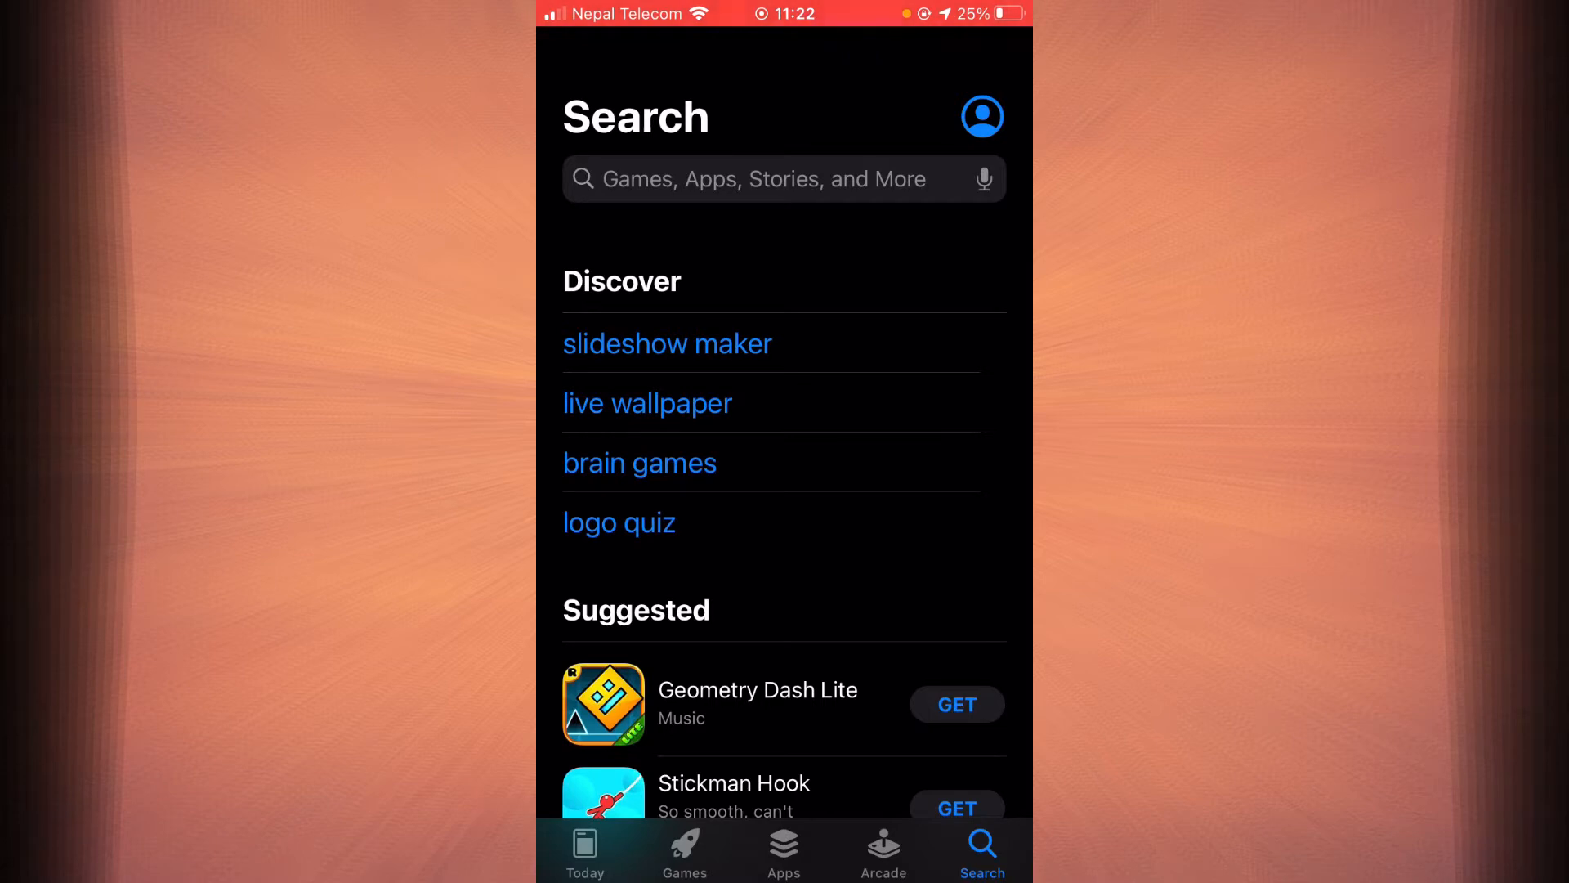
- Search the App Store for "cre", clear it, then search "ex" instead
{"action": "left_click", "coordinate": [768, 180]}
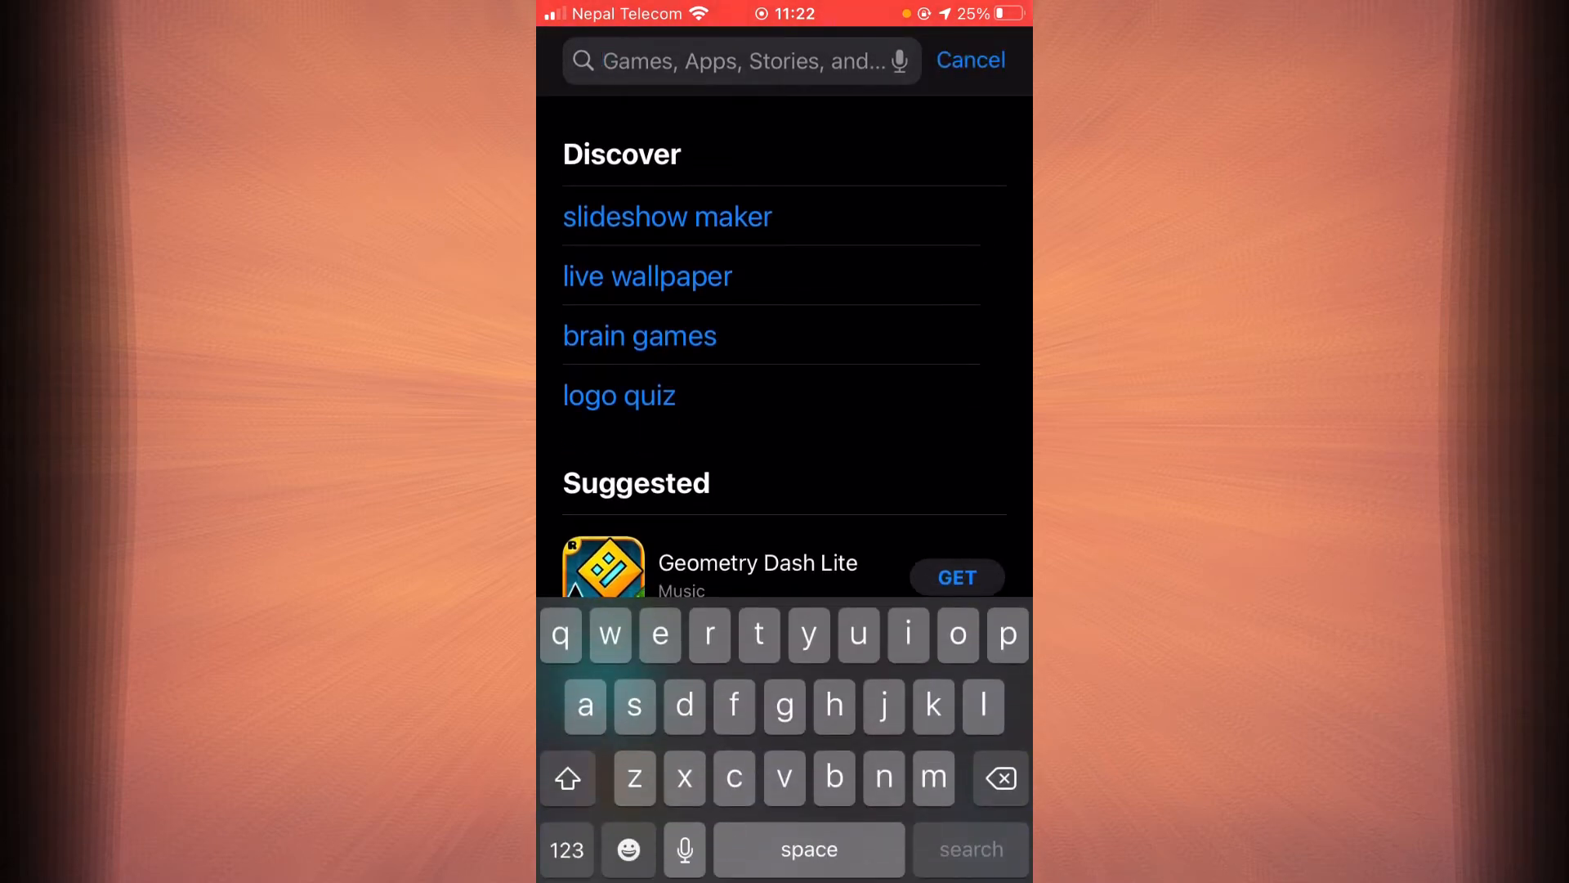
{"action": "type", "text": "cre"}
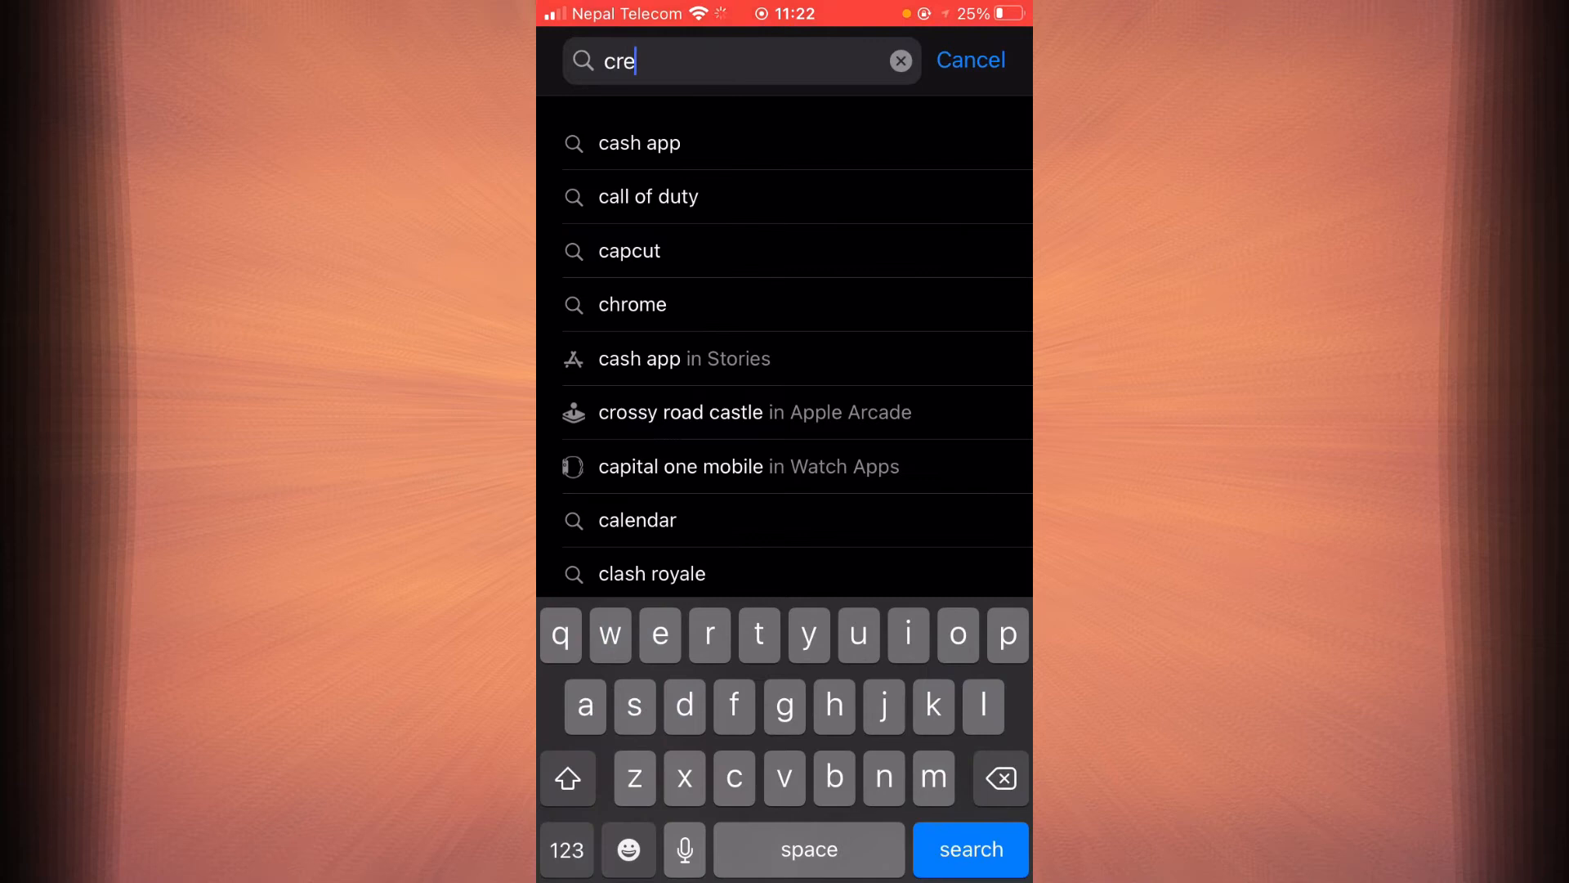
{"action": "left_click", "coordinate": [899, 60]}
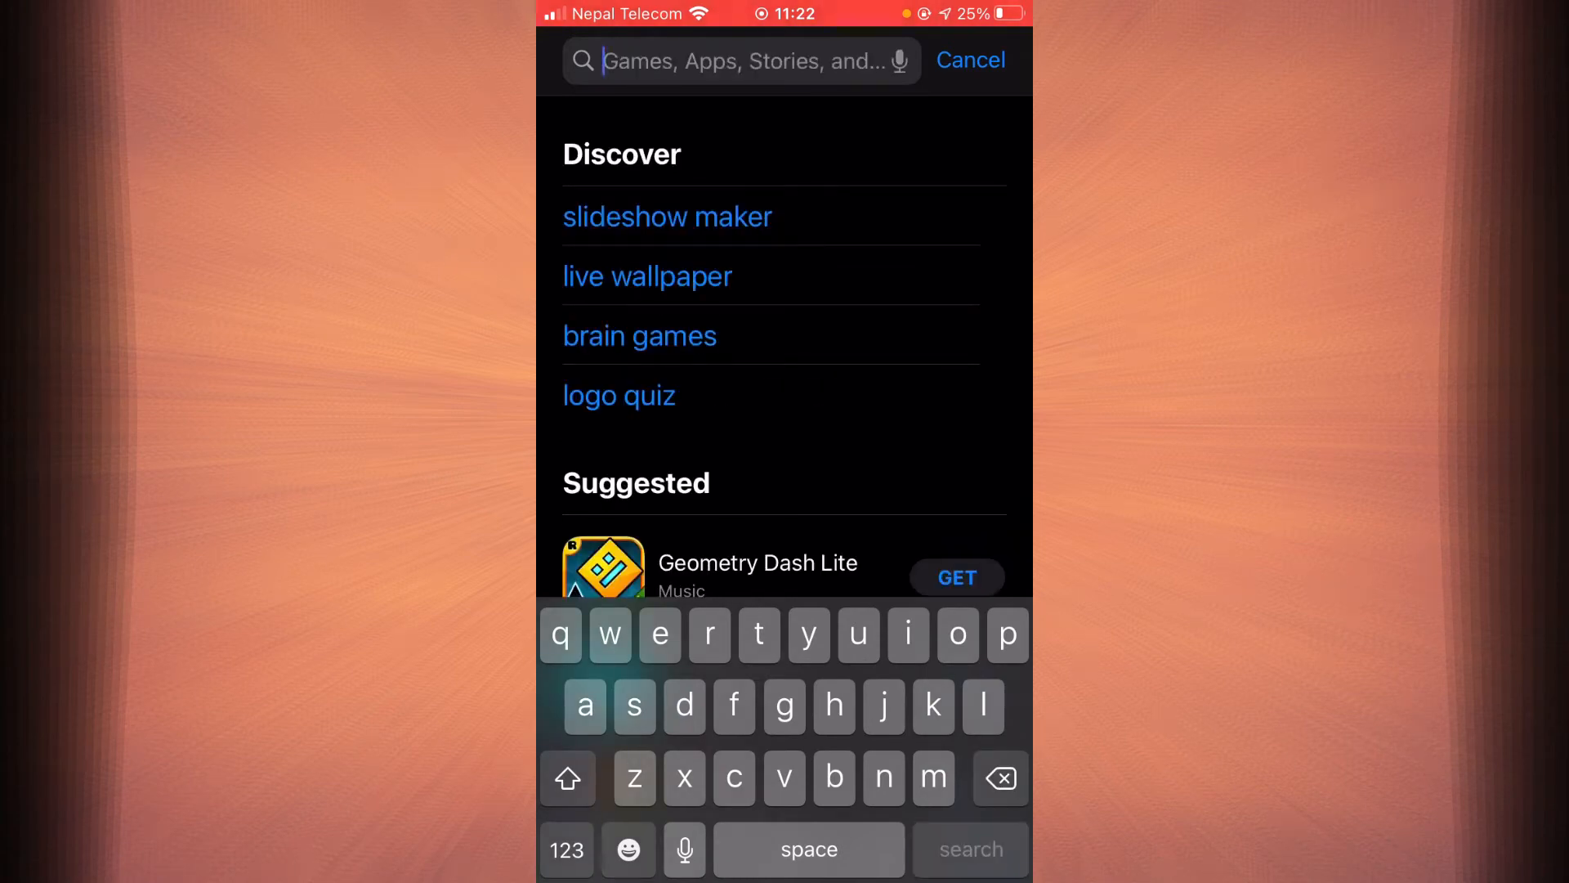
{"action": "type", "text": "ex"}
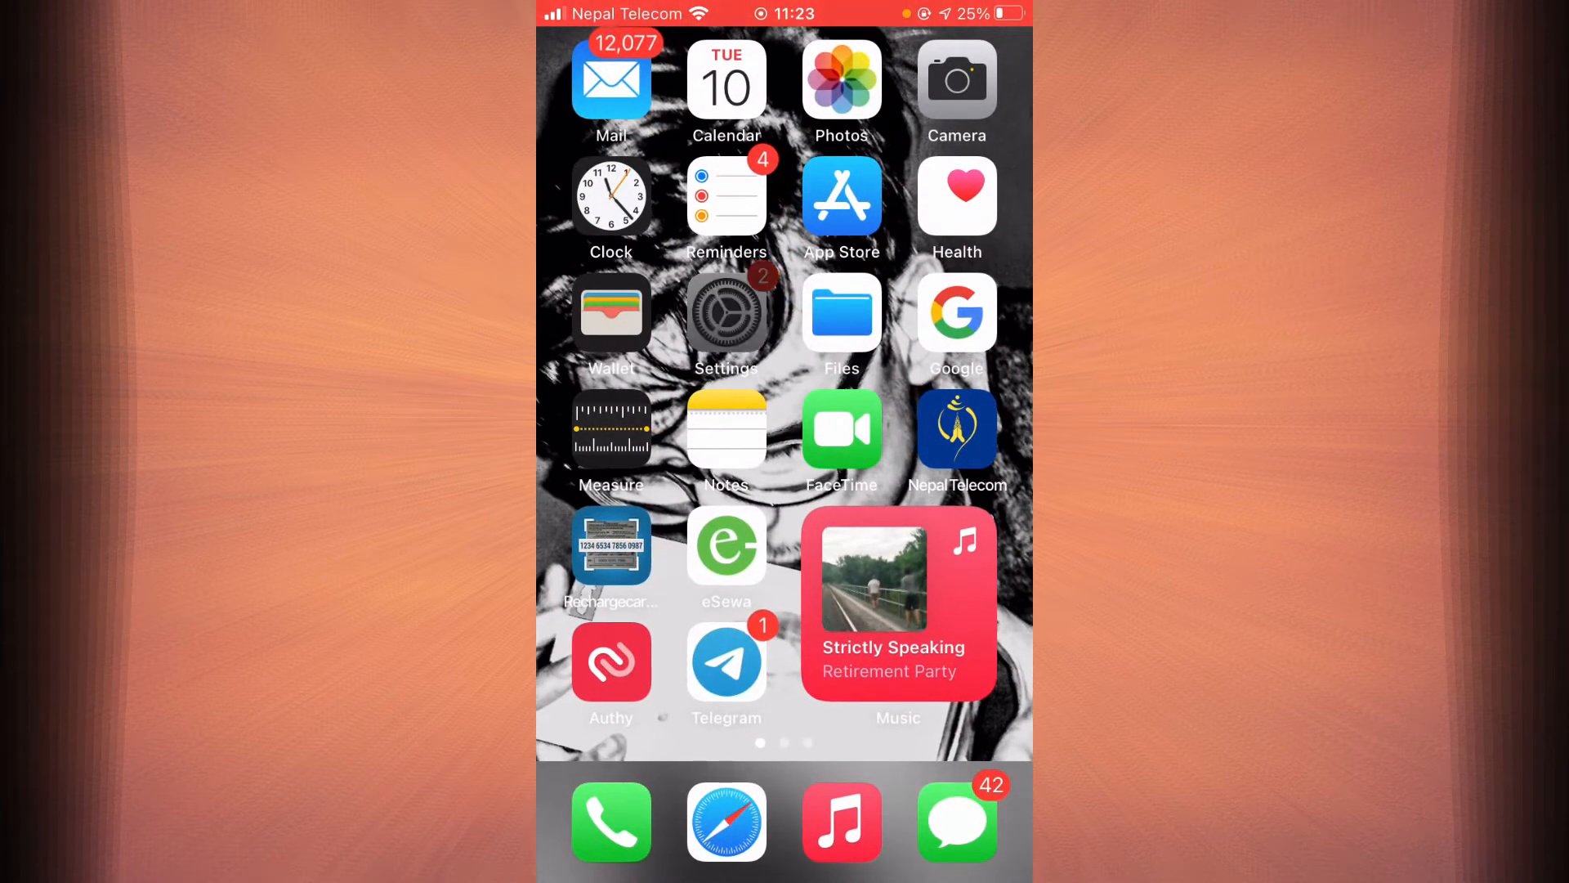
- Go from the home screen into Settings > General
{"action": "left_click", "coordinate": [726, 310]}
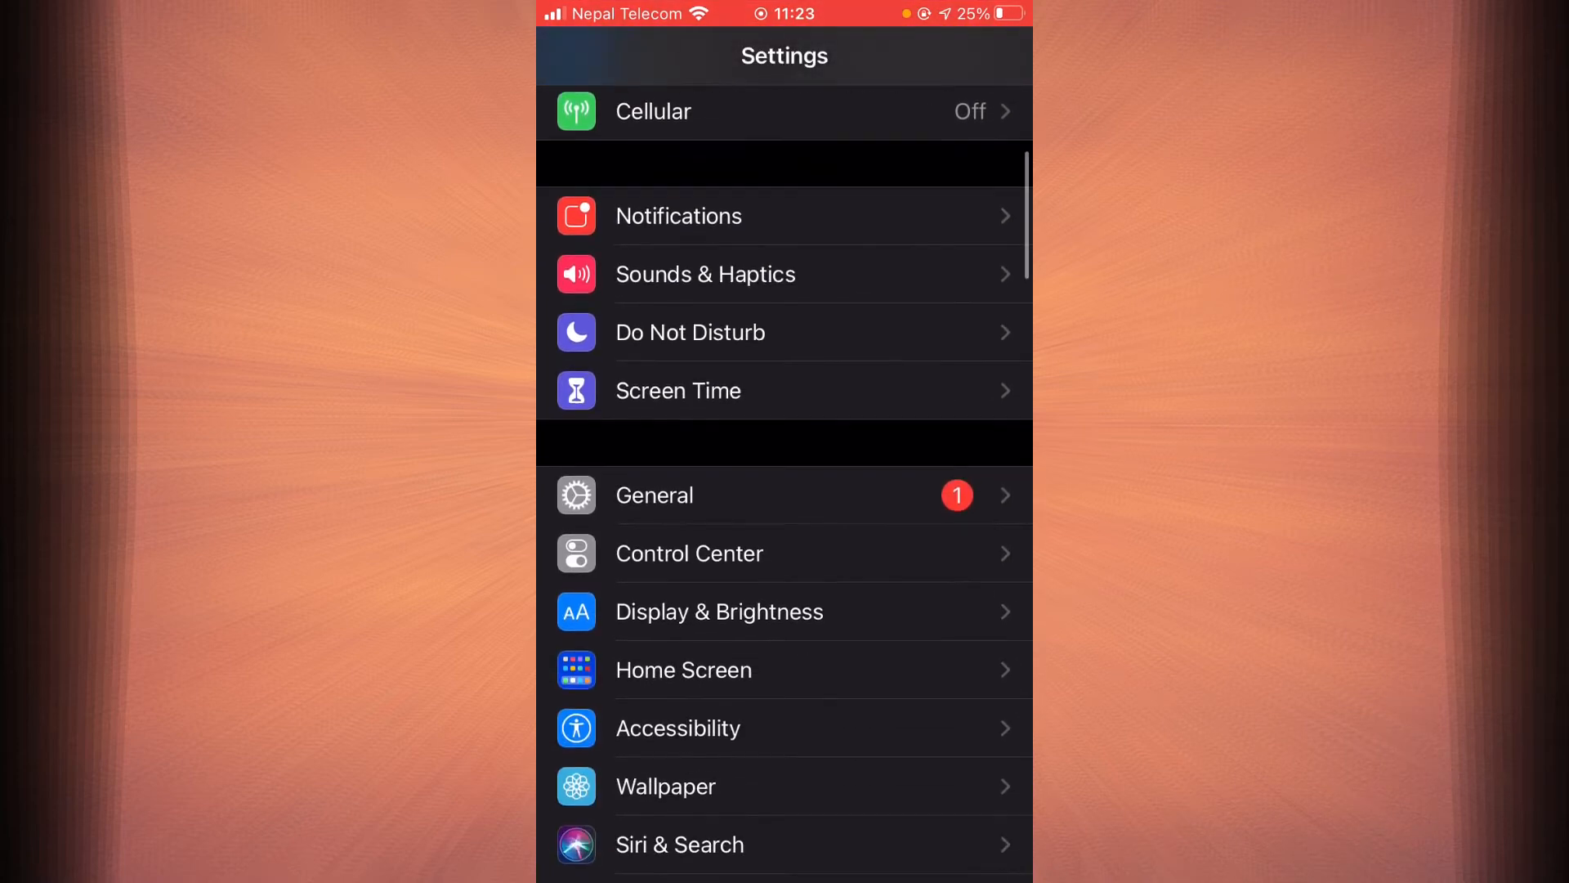
{"action": "left_click", "coordinate": [686, 495]}
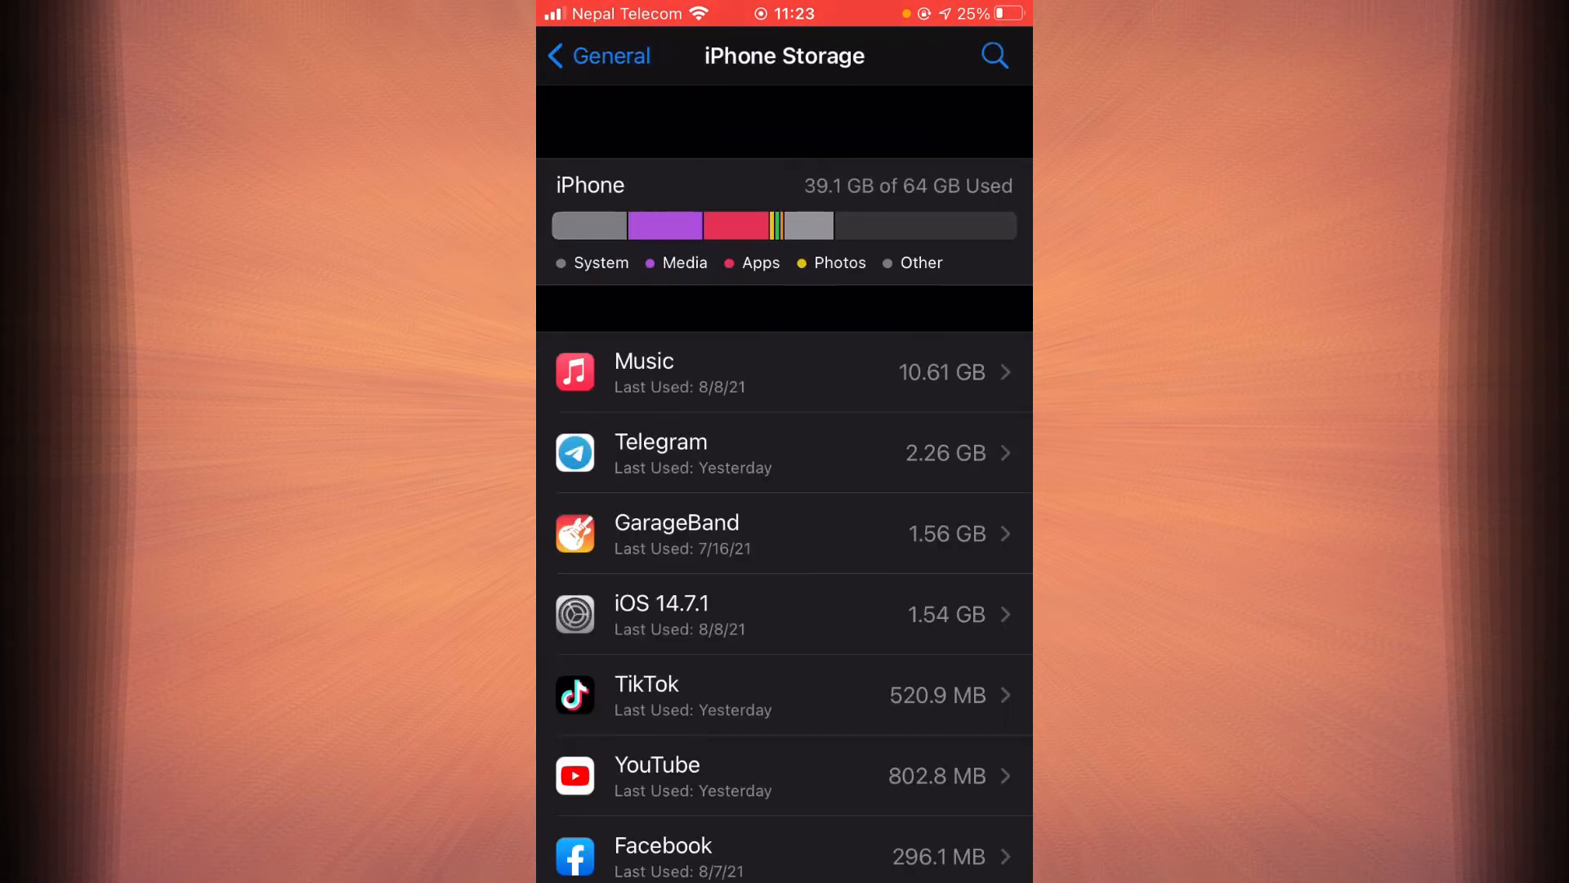
- Scroll the iPhone Storage list, return to General and reopen iPhone Storage
{"action": "scroll", "scroll_direction": "down", "scroll_amount": 3}
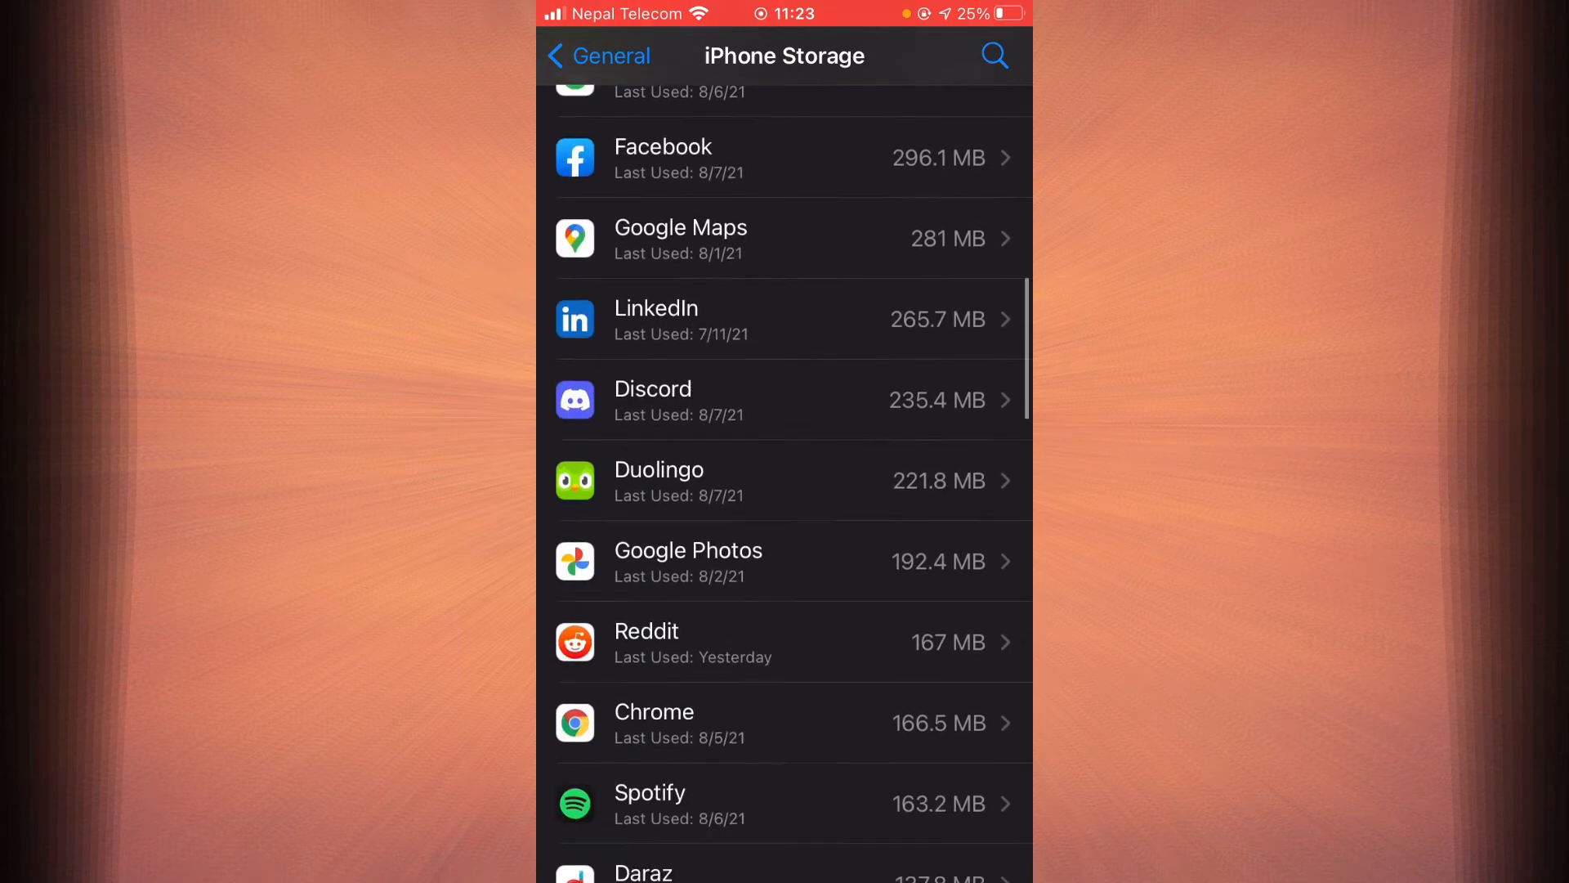
{"action": "scroll", "scroll_direction": "down", "scroll_amount": 3}
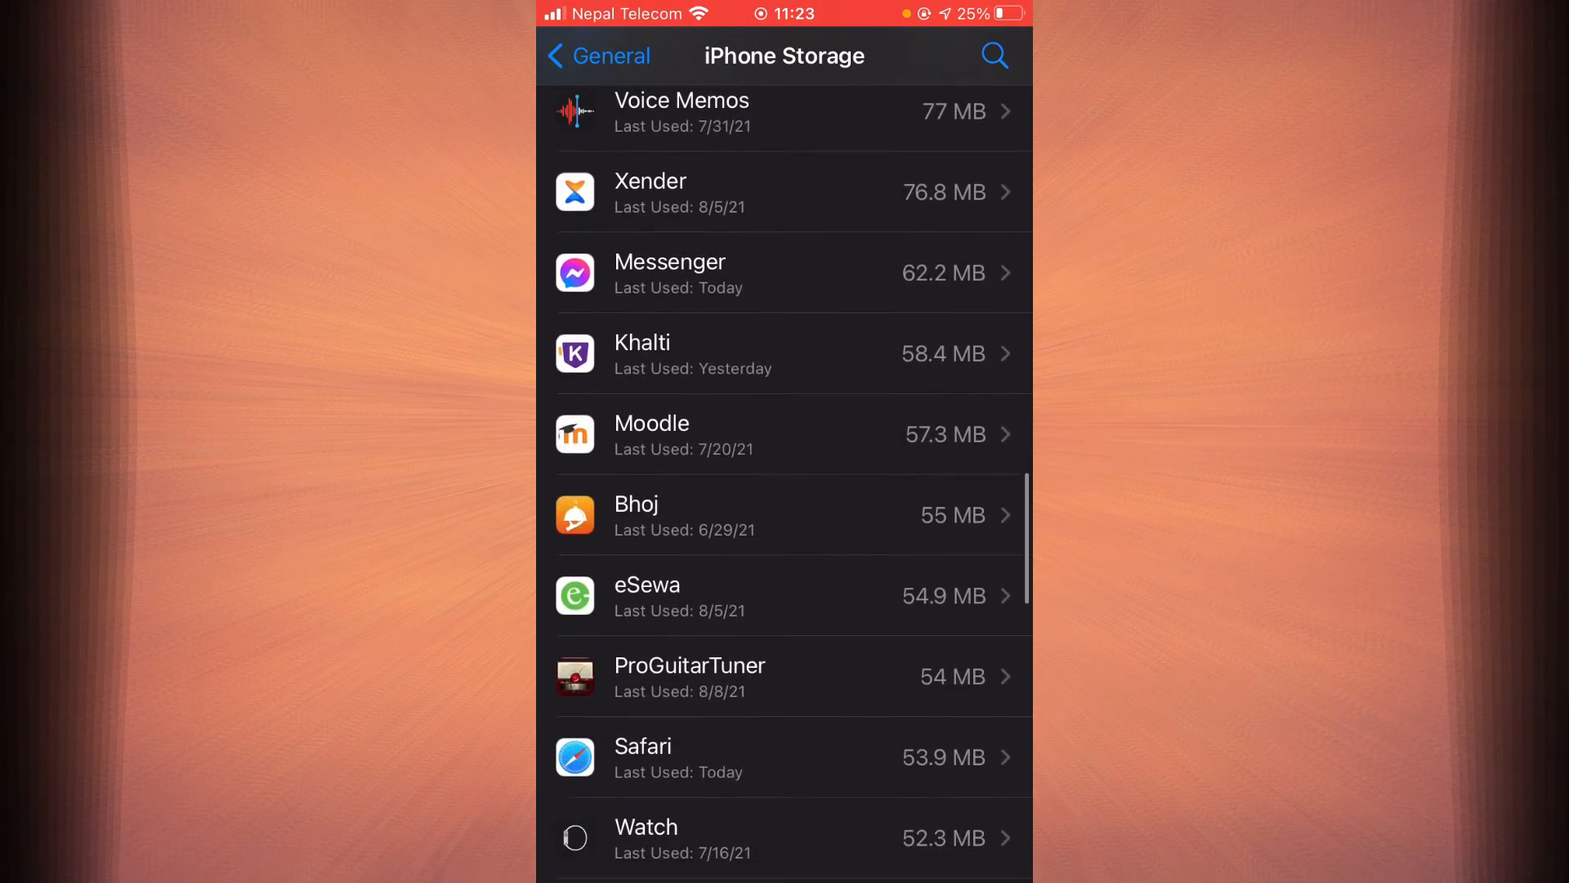
{"action": "scroll", "scroll_direction": "down", "scroll_amount": 3}
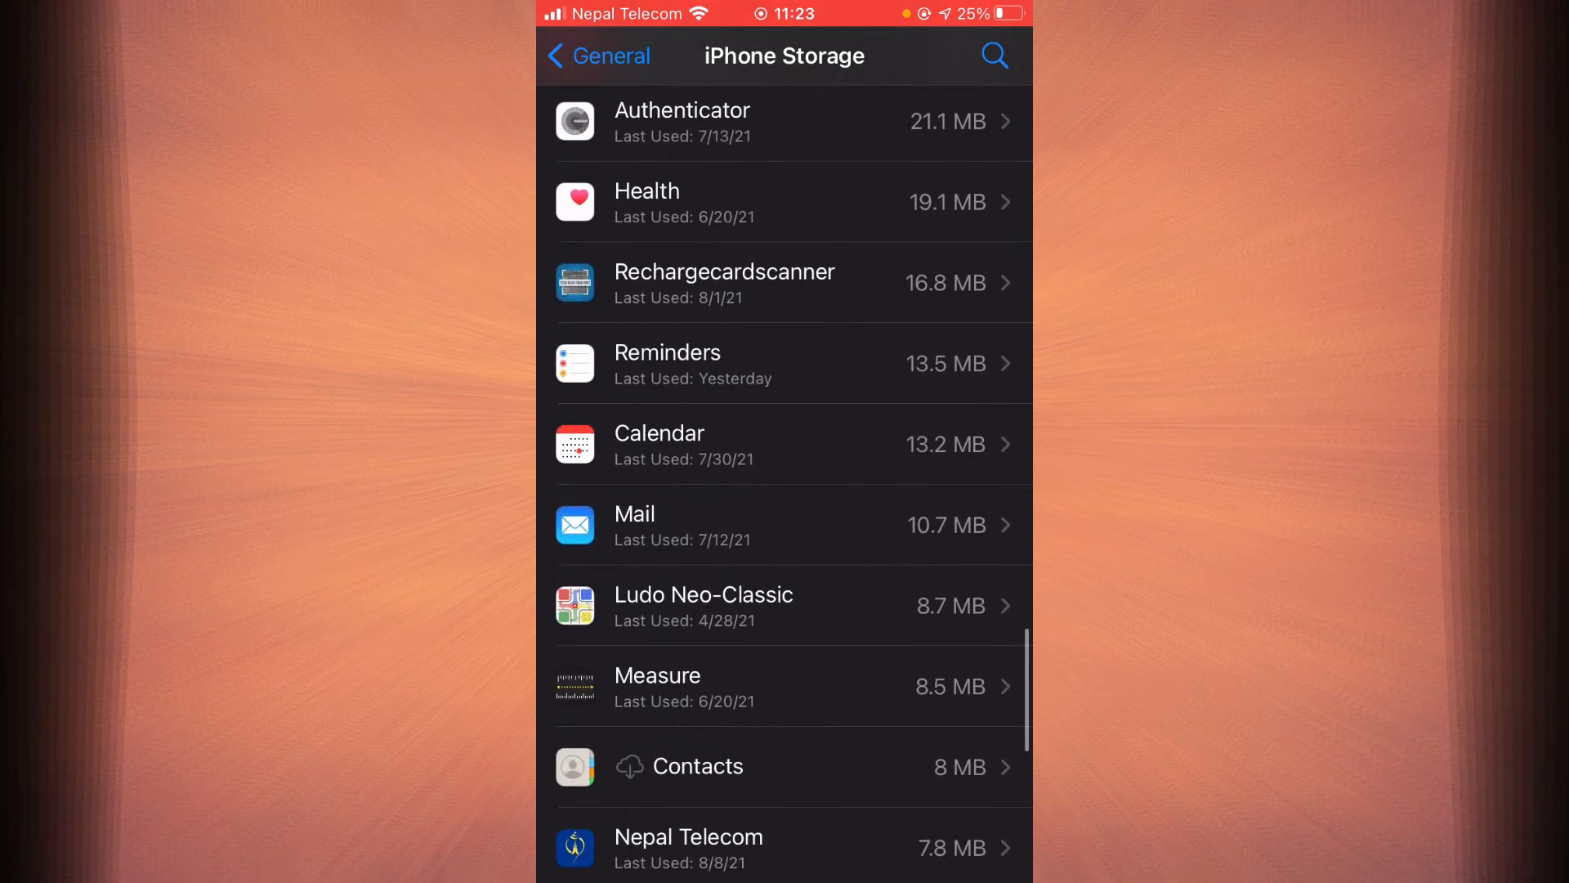
{"action": "left_click", "coordinate": [602, 55]}
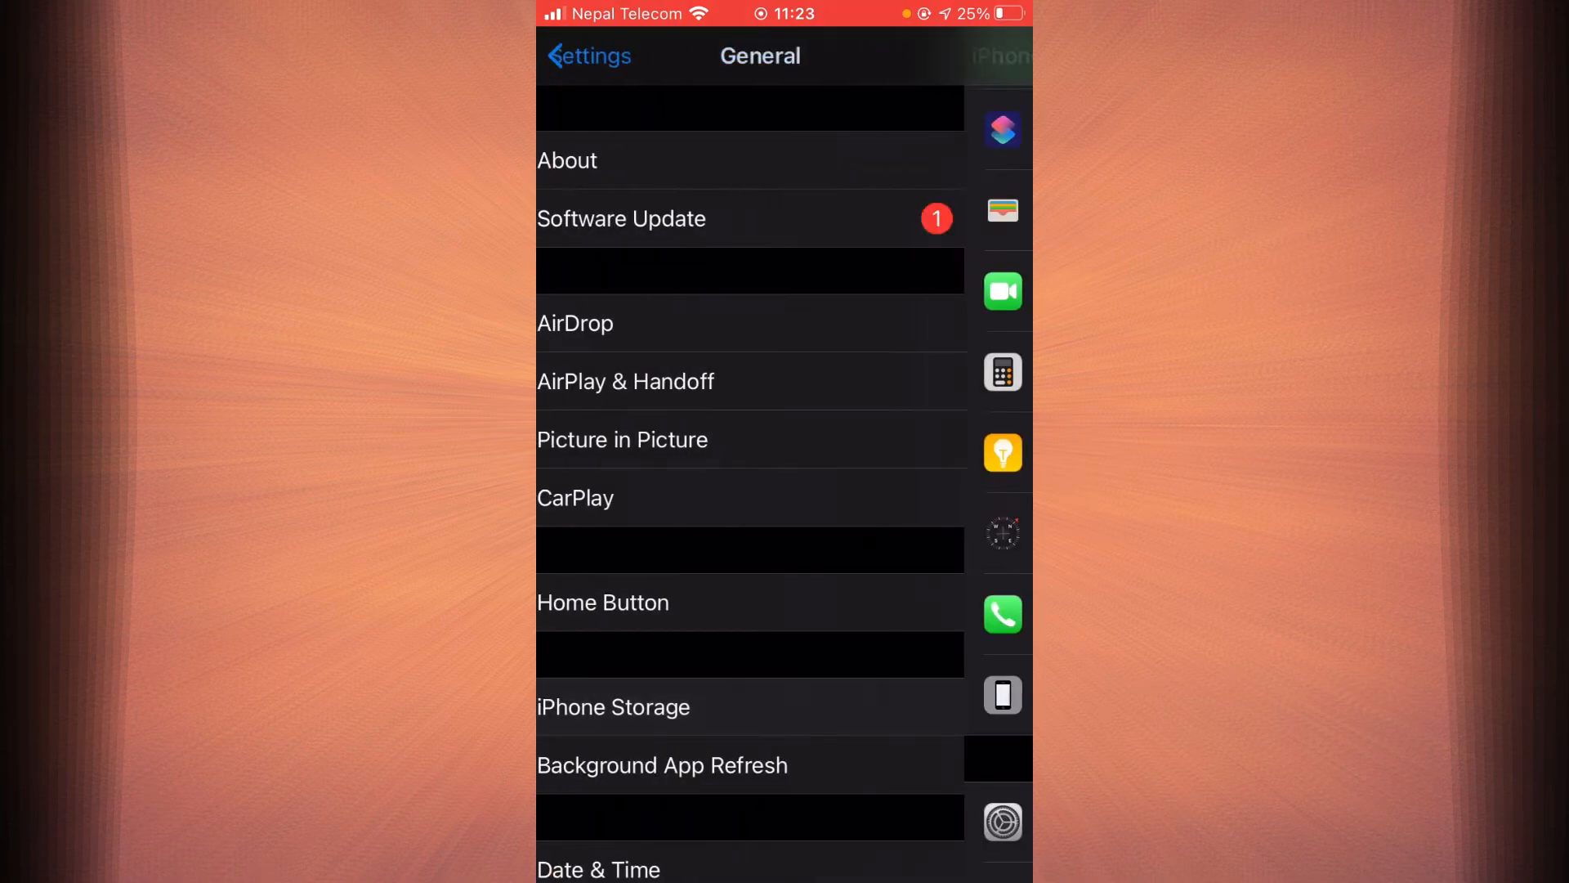
{"action": "left_click", "coordinate": [613, 706]}
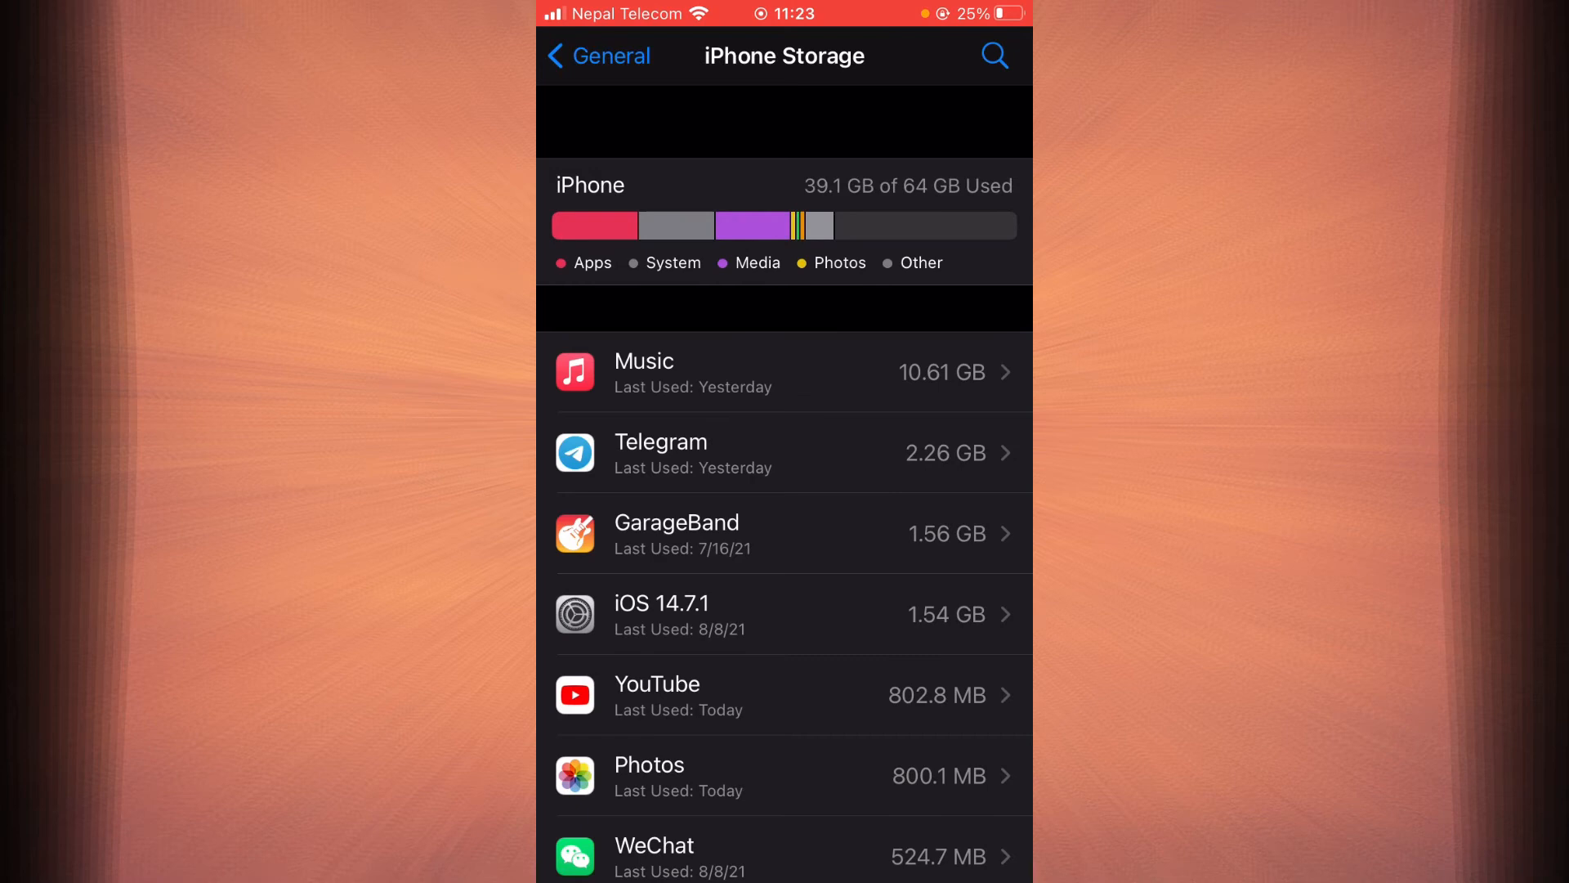
- Scroll down the refreshed storage list until Experian is visible
{"action": "scroll", "scroll_direction": "down", "scroll_amount": 3}
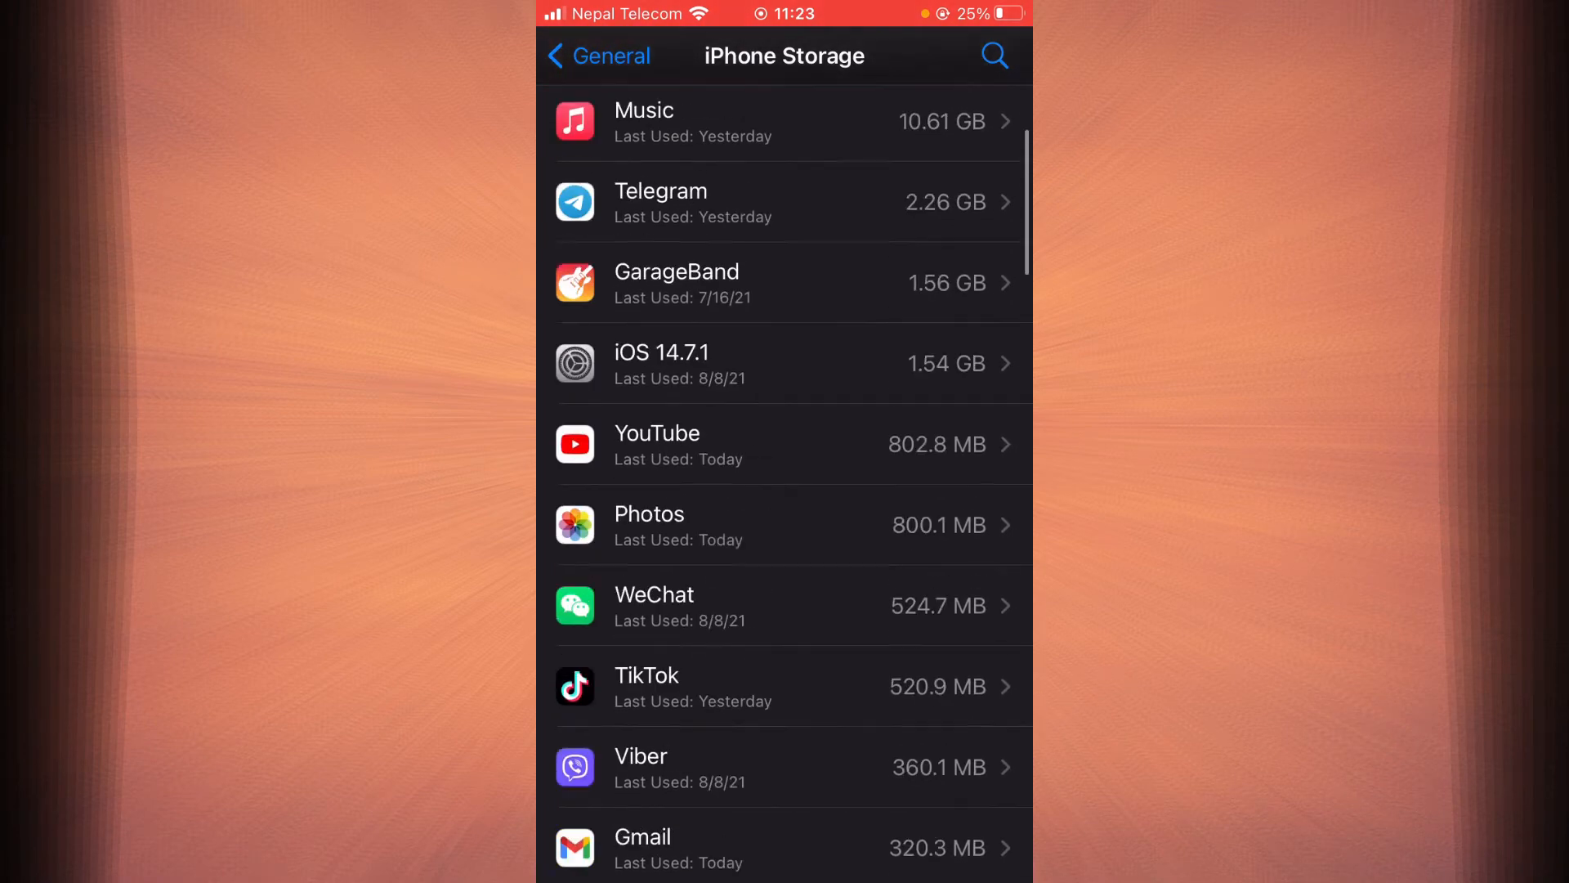
{"action": "scroll", "scroll_direction": "down", "scroll_amount": 3}
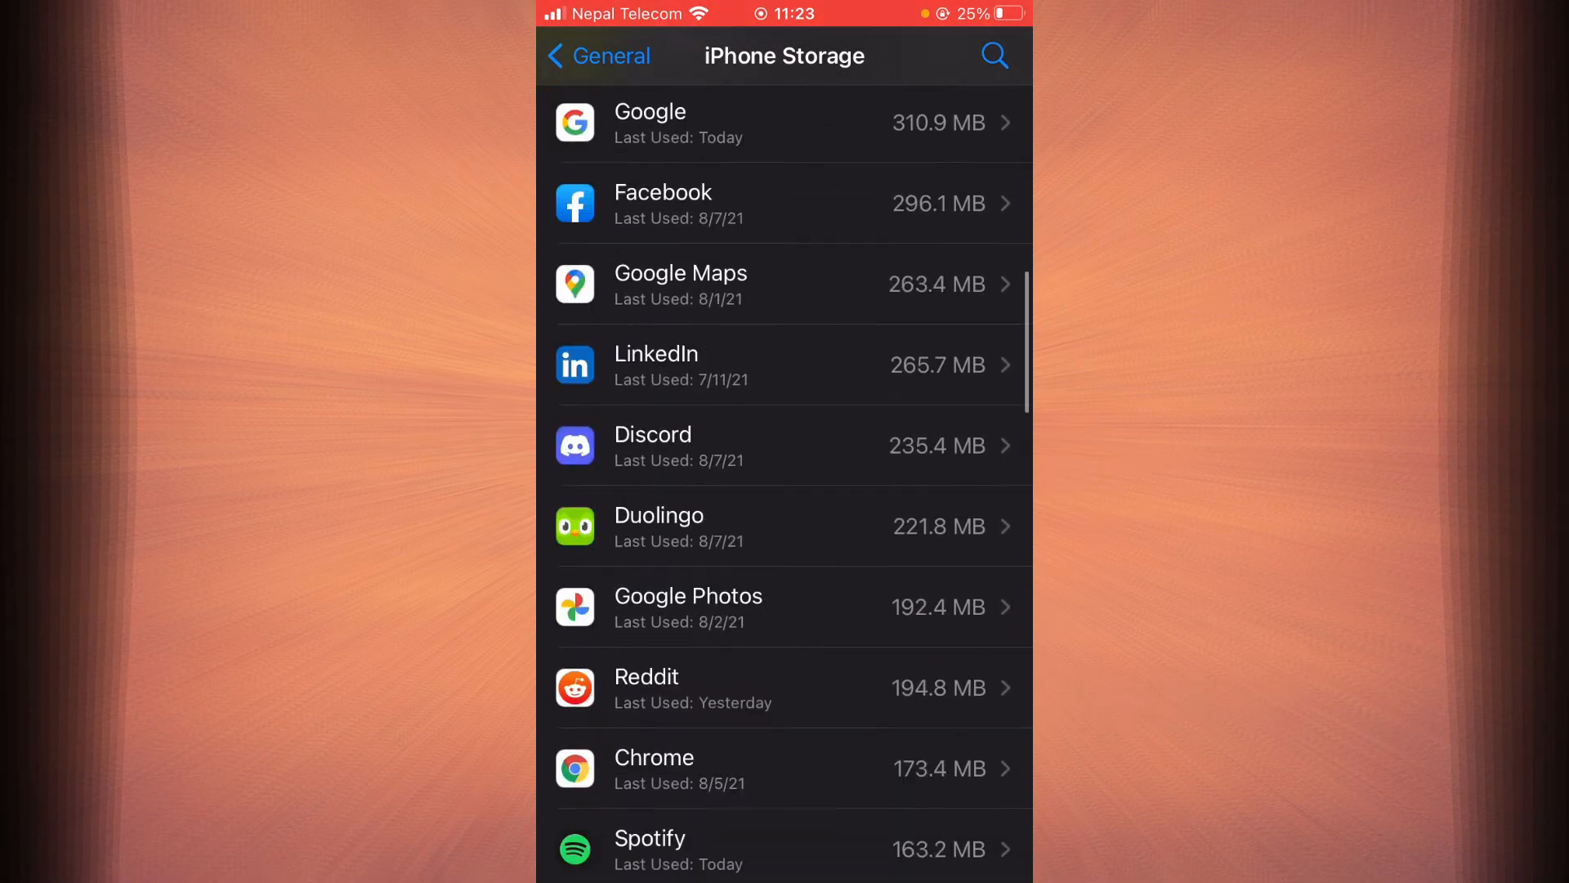
{"action": "scroll", "scroll_direction": "down", "scroll_amount": 3}
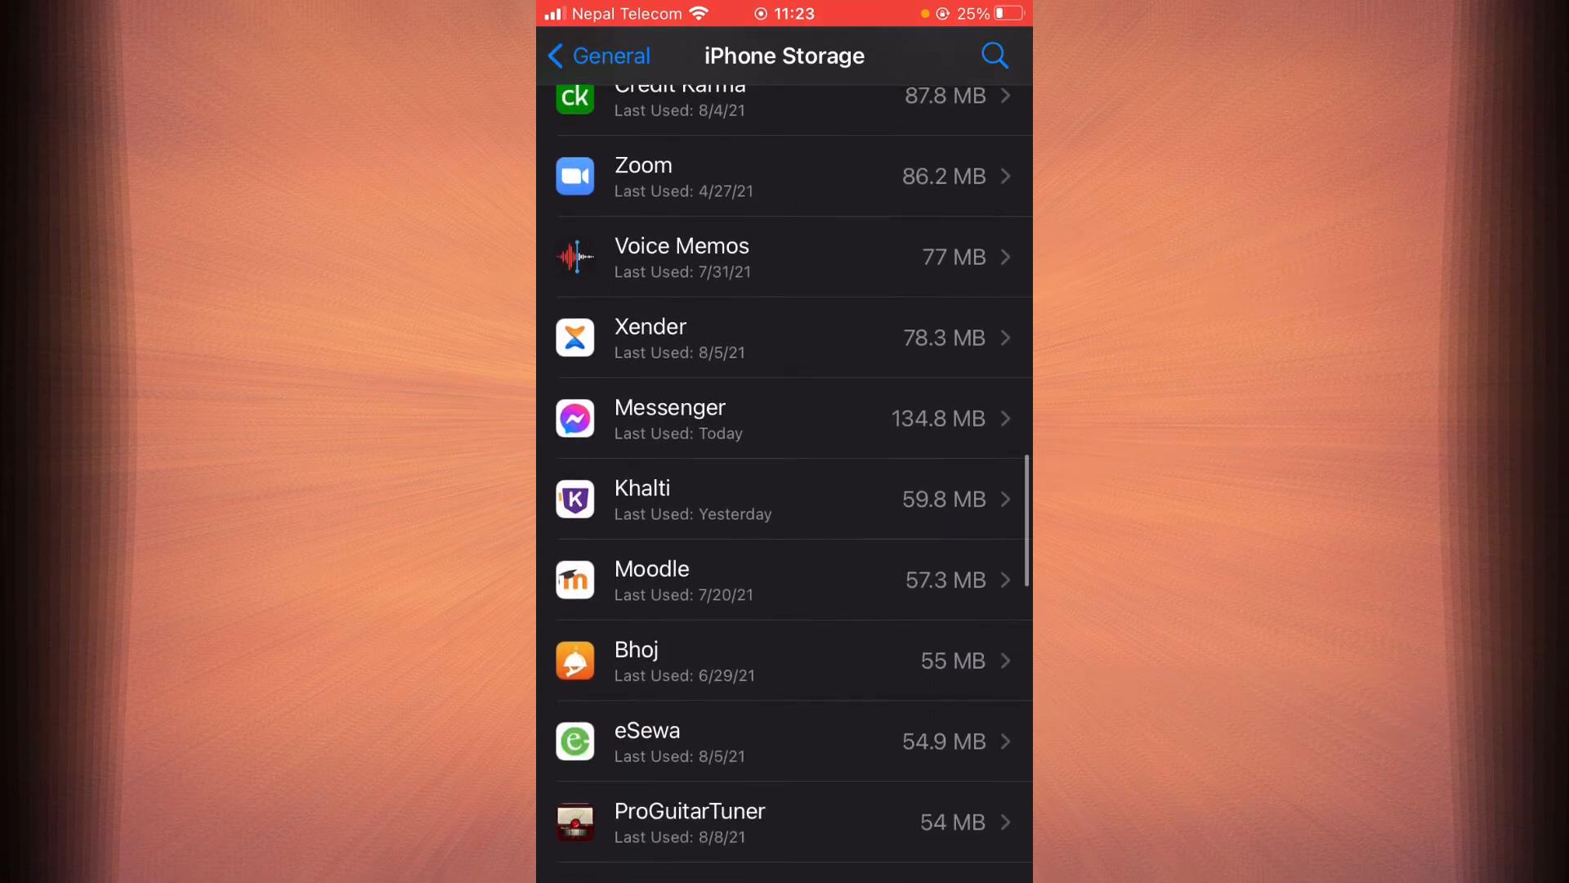
{"action": "scroll", "scroll_direction": "down", "scroll_amount": 3}
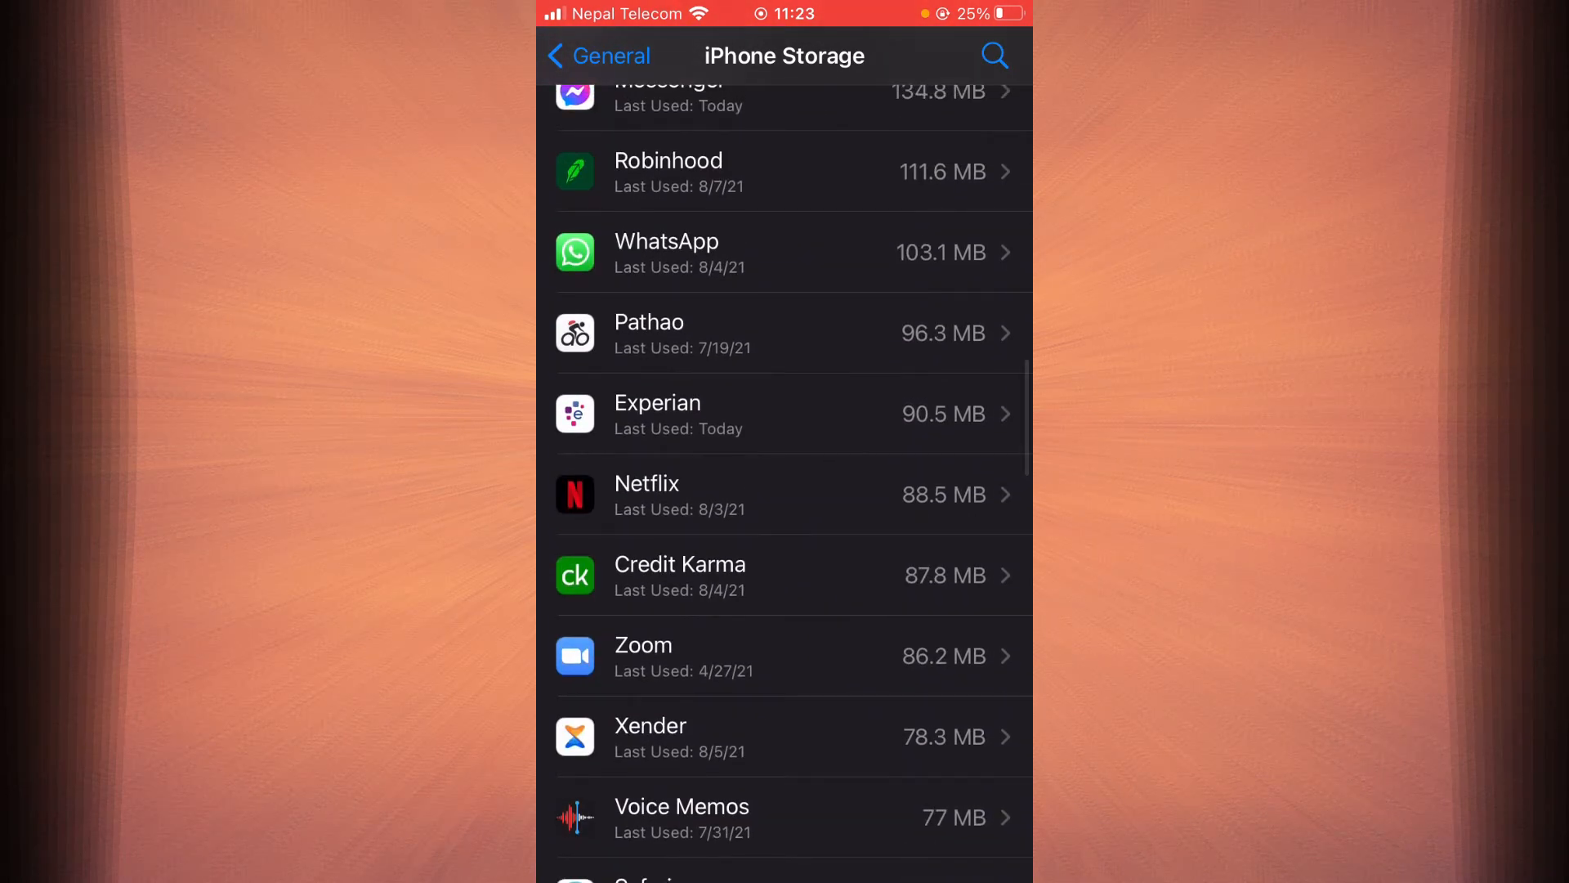
- Offload the Experian app from its storage details, keeping its data
{"action": "left_click", "coordinate": [784, 415]}
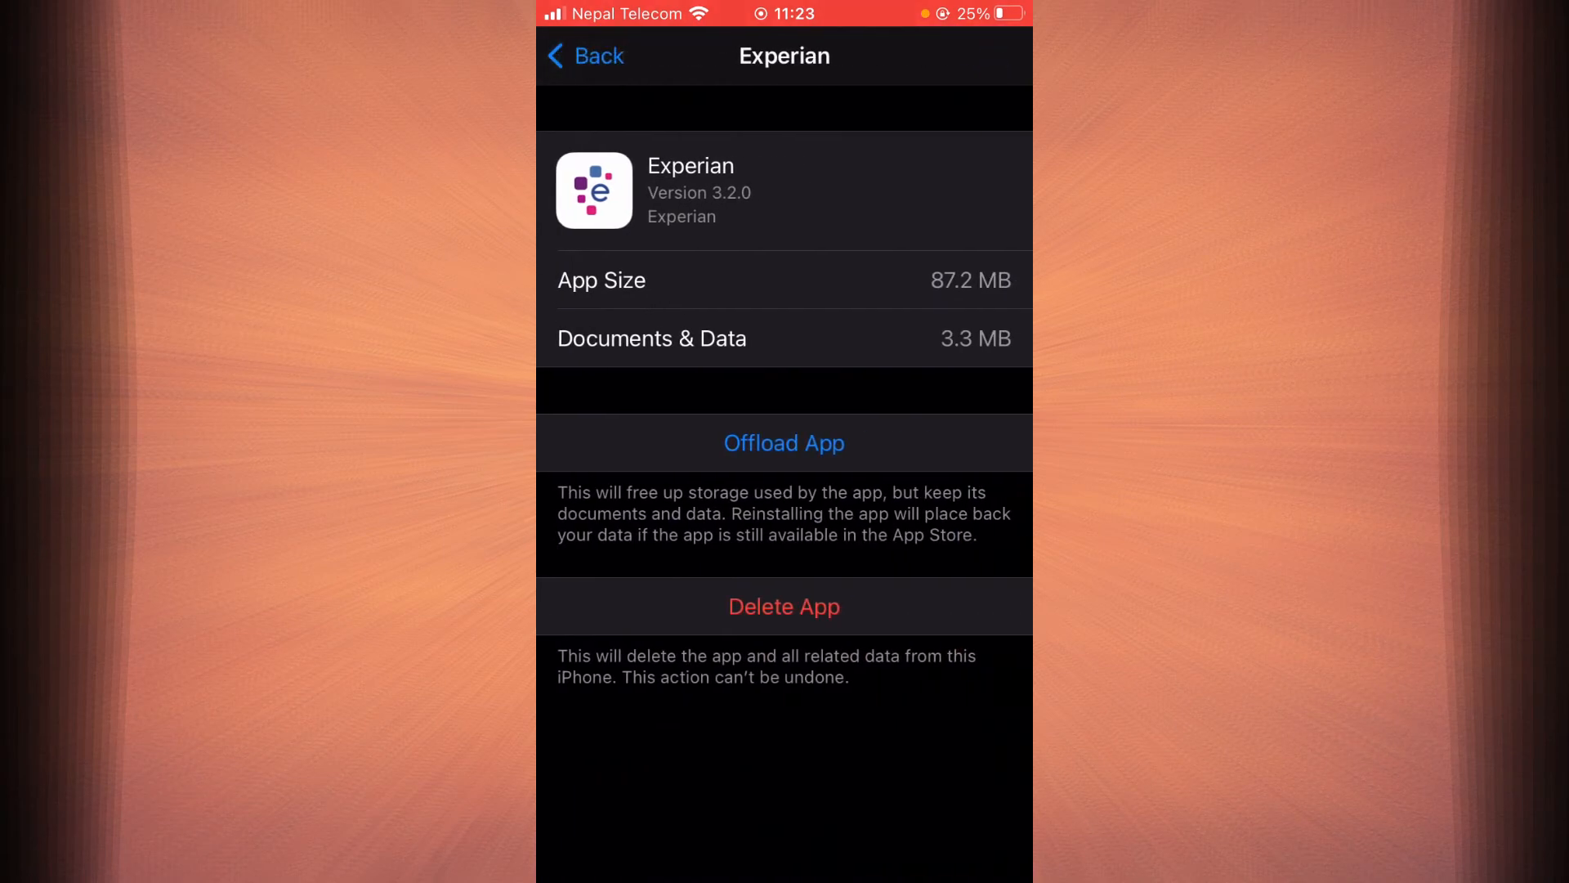
{"action": "left_click", "coordinate": [785, 443]}
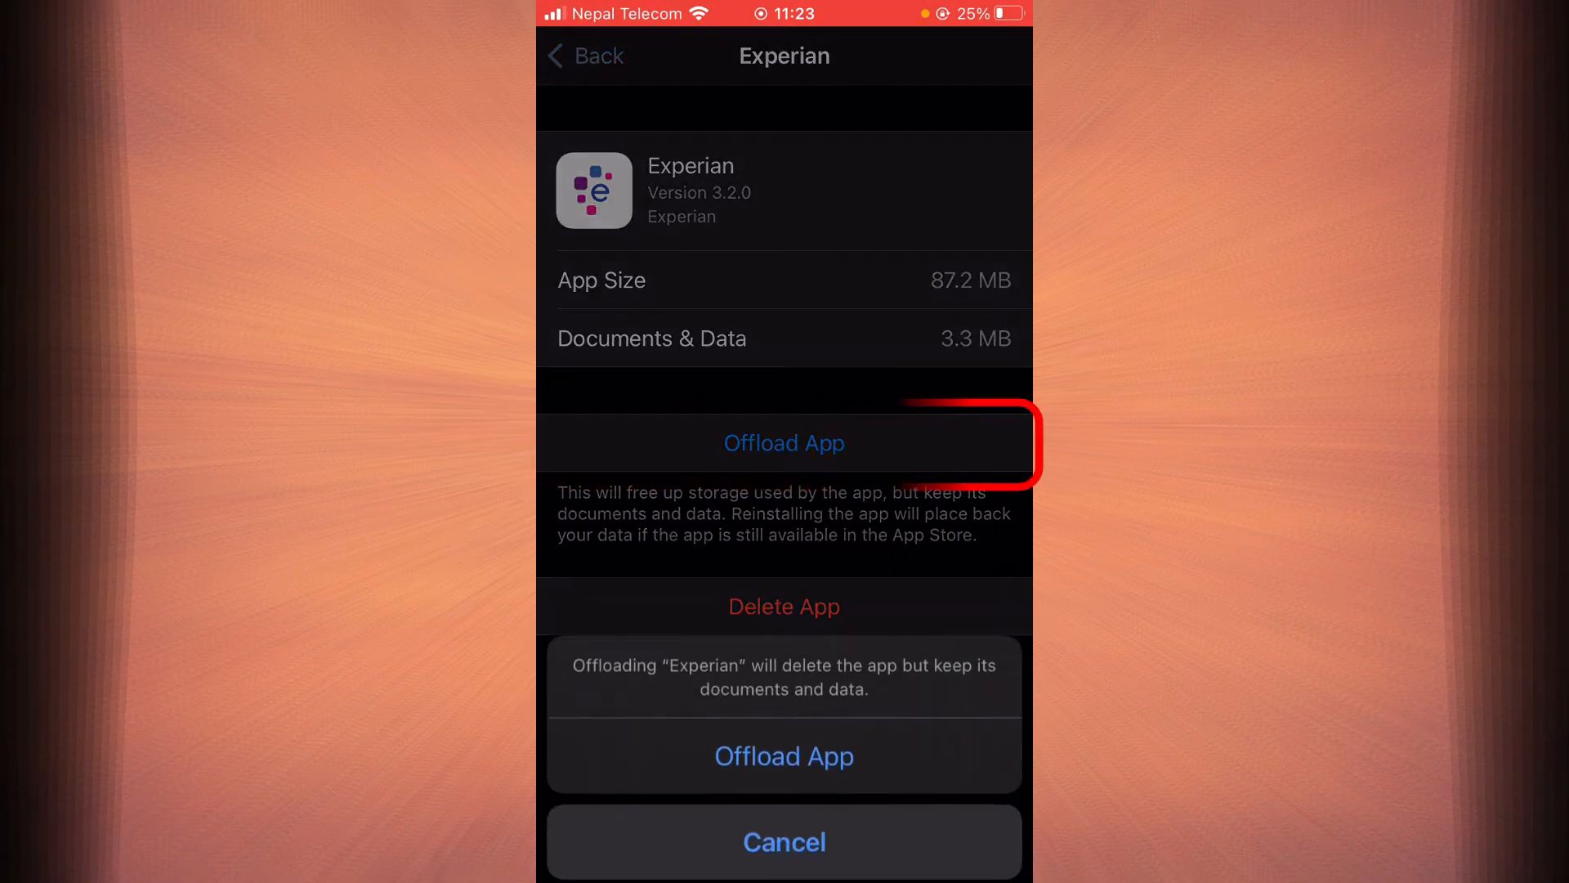
{"action": "left_click", "coordinate": [784, 755]}
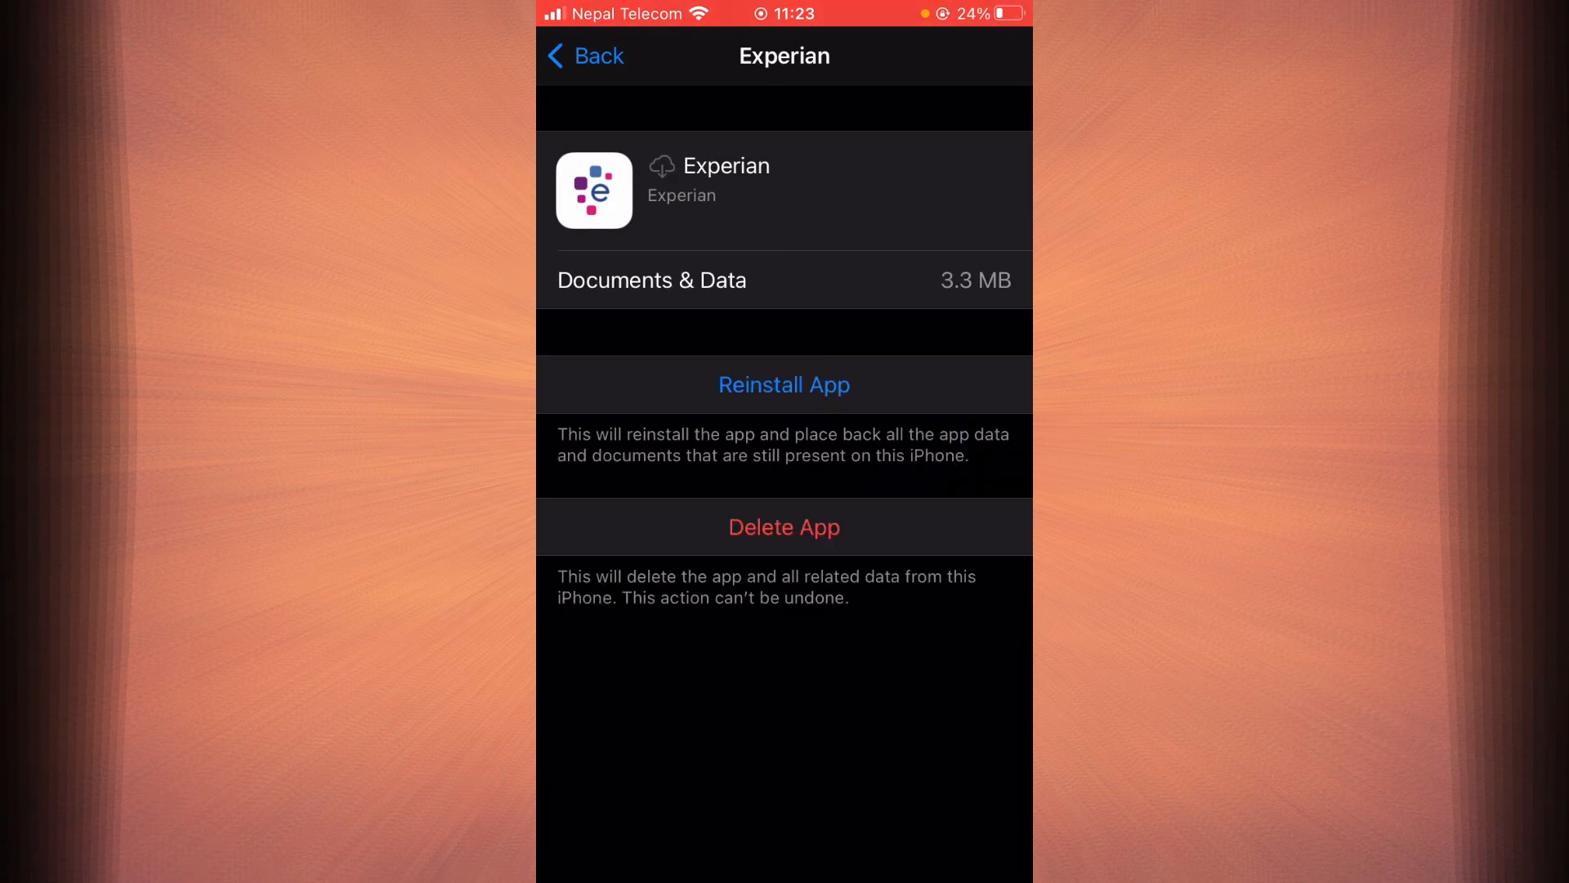
- Reinstall Experian and view its loading icon on the last home-screen page
{"action": "left_click", "coordinate": [785, 384]}
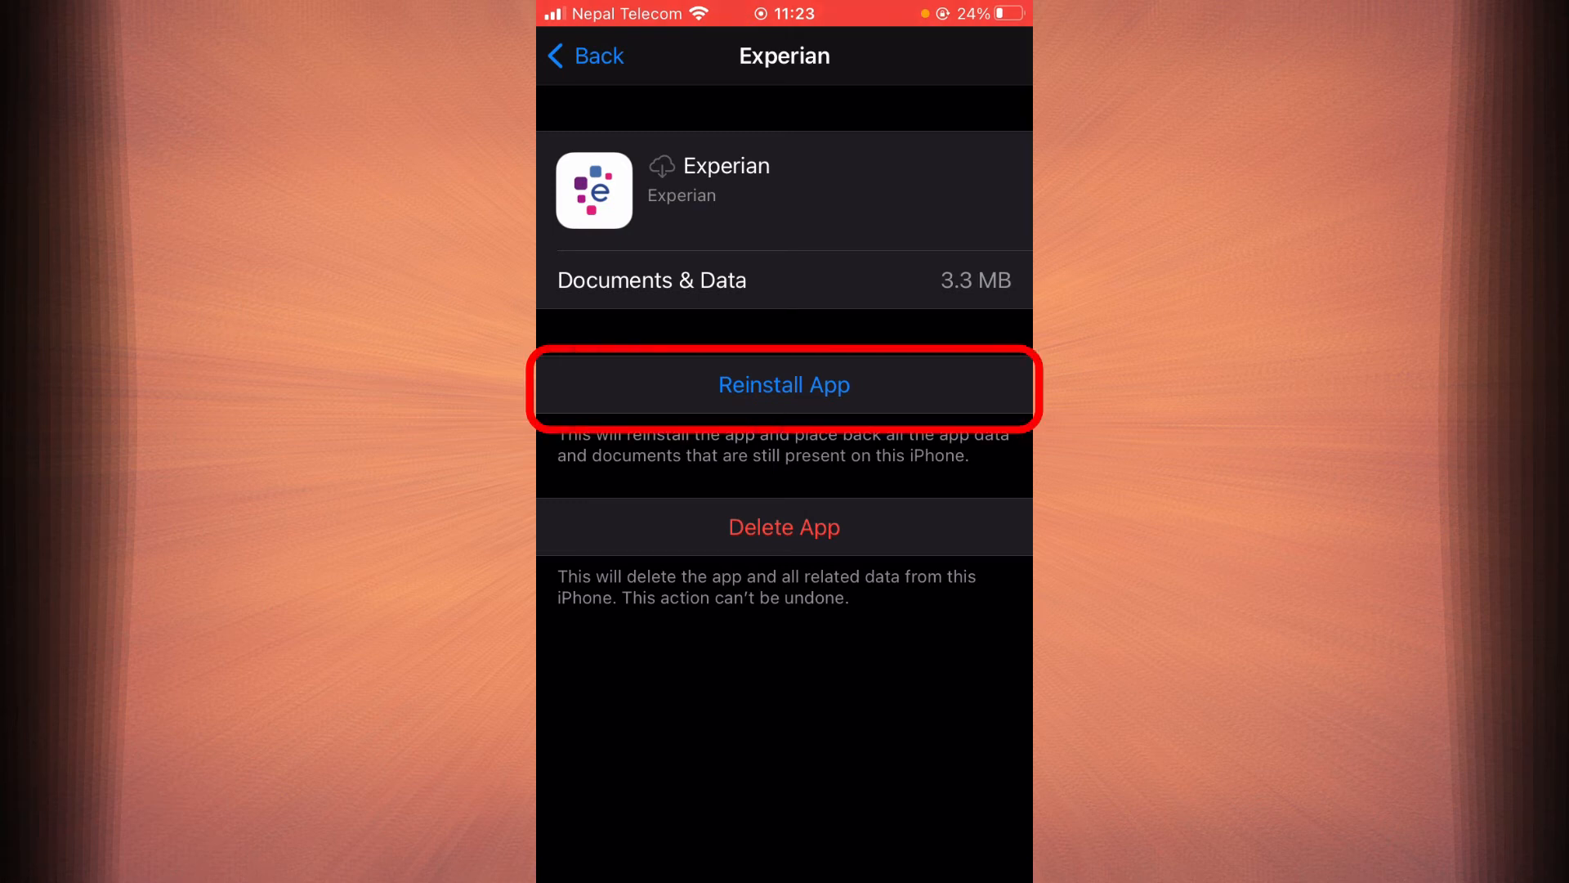
{"action": "left_click", "coordinate": [785, 384]}
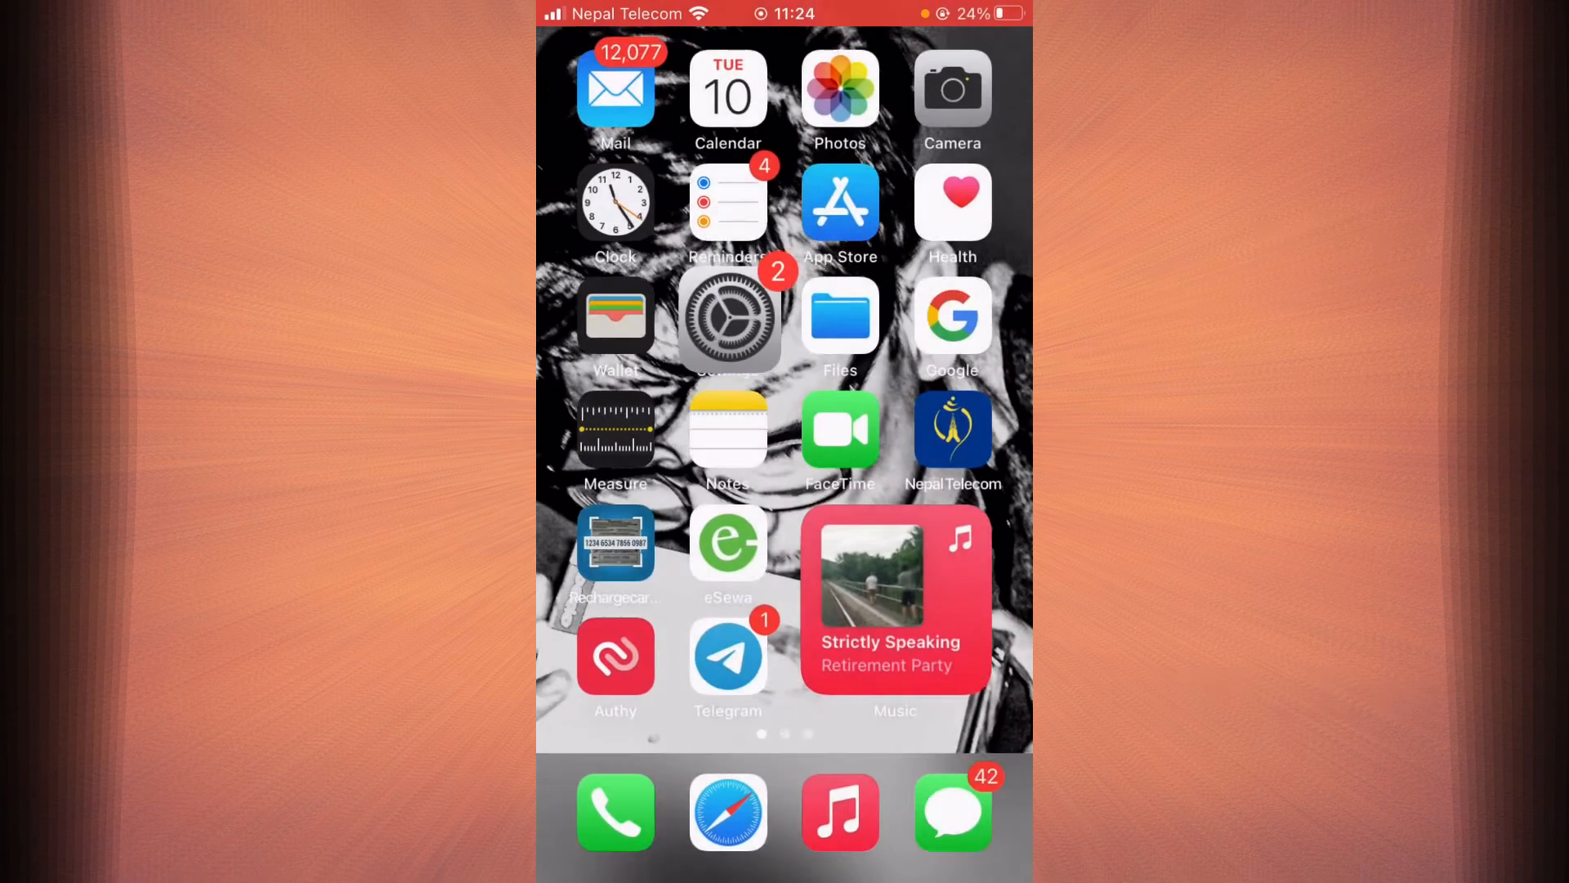
{"action": "scroll", "scroll_direction": "left", "scroll_amount": 3}
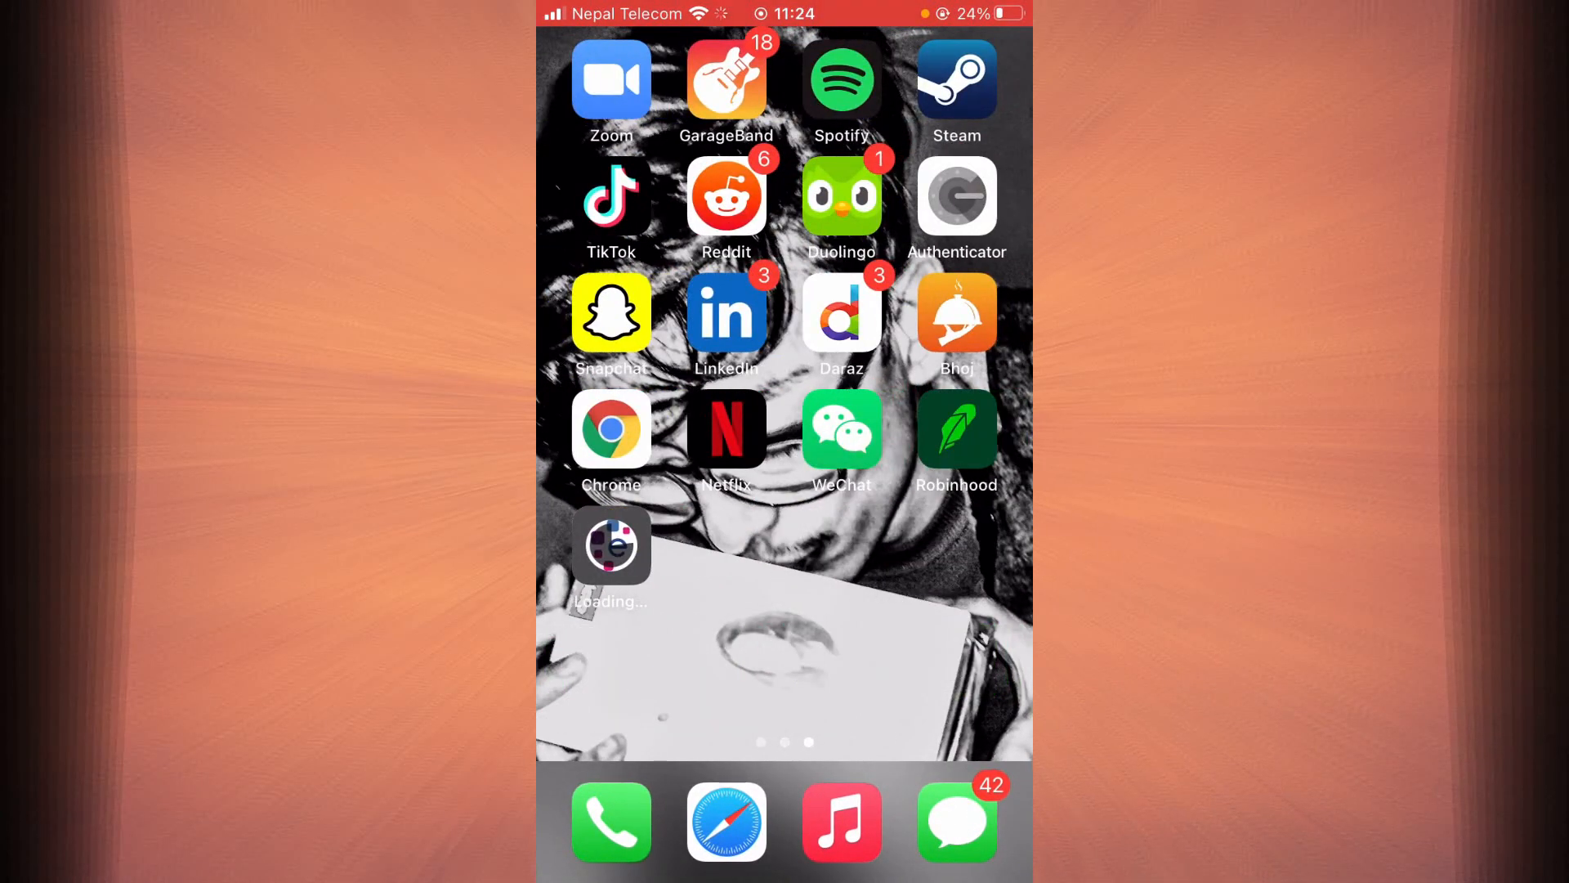